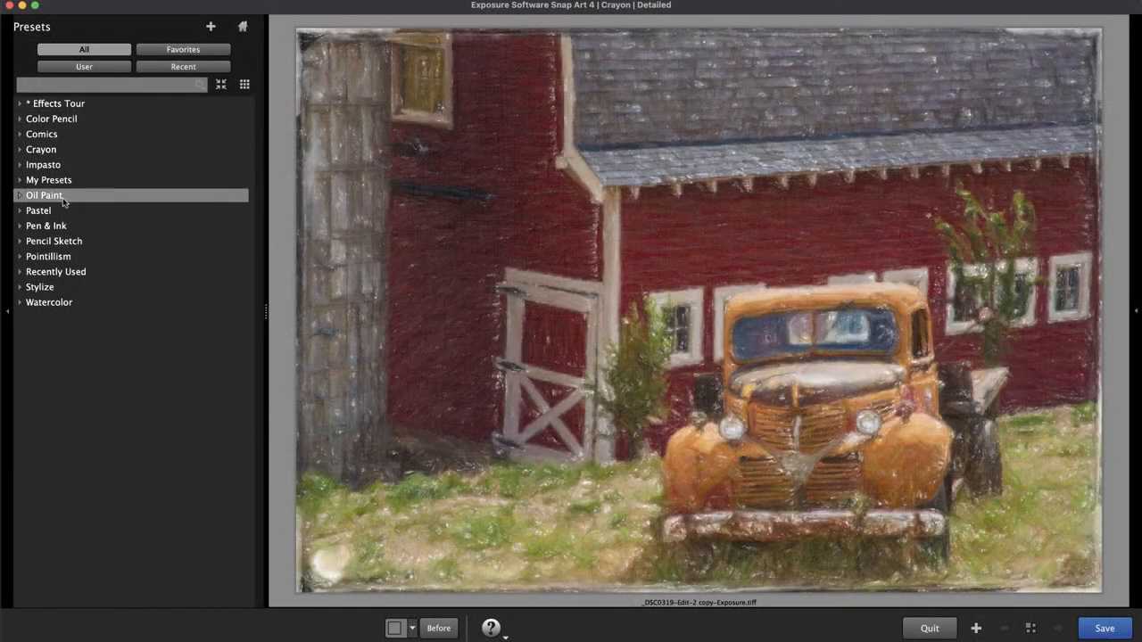
# - Apply the Oil Paint Colorful preset to the photo
pyautogui.click(42, 194)
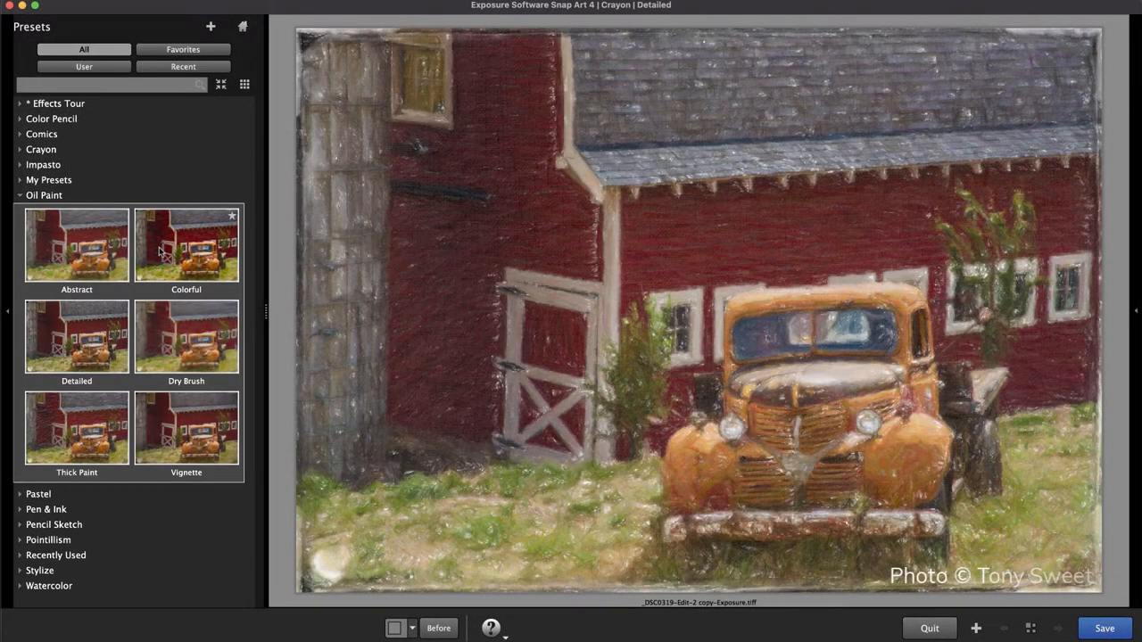
pyautogui.click(186, 247)
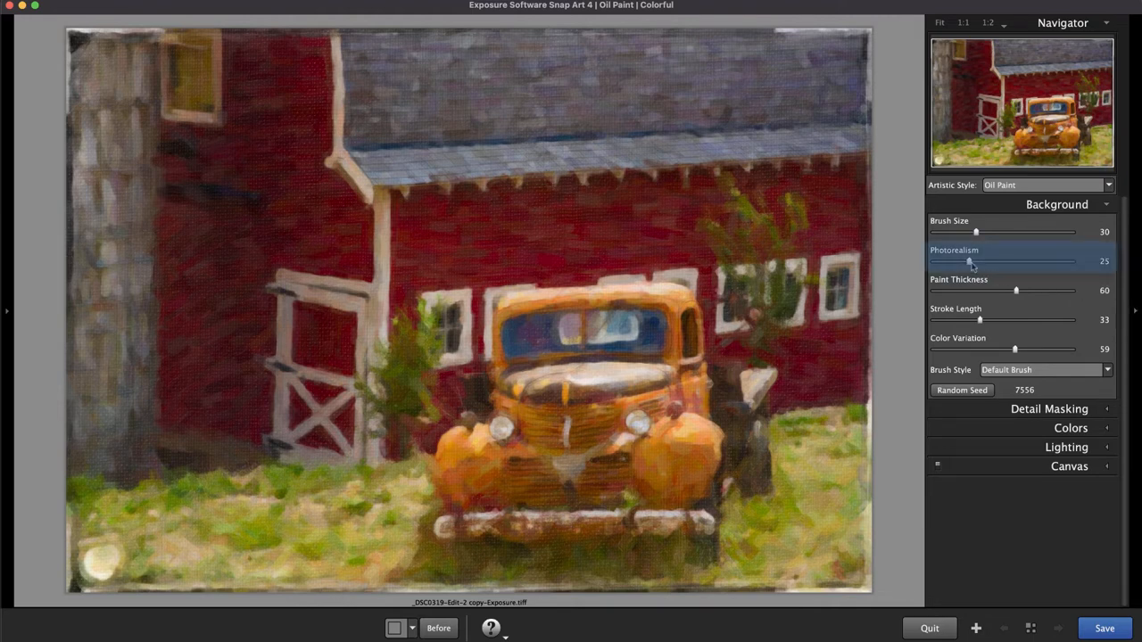
# - Set background photorealism to 7 and stroke length to 81, then expand Detail Masking
pyautogui.moveTo(967, 260); pyautogui.dragTo(942, 260)
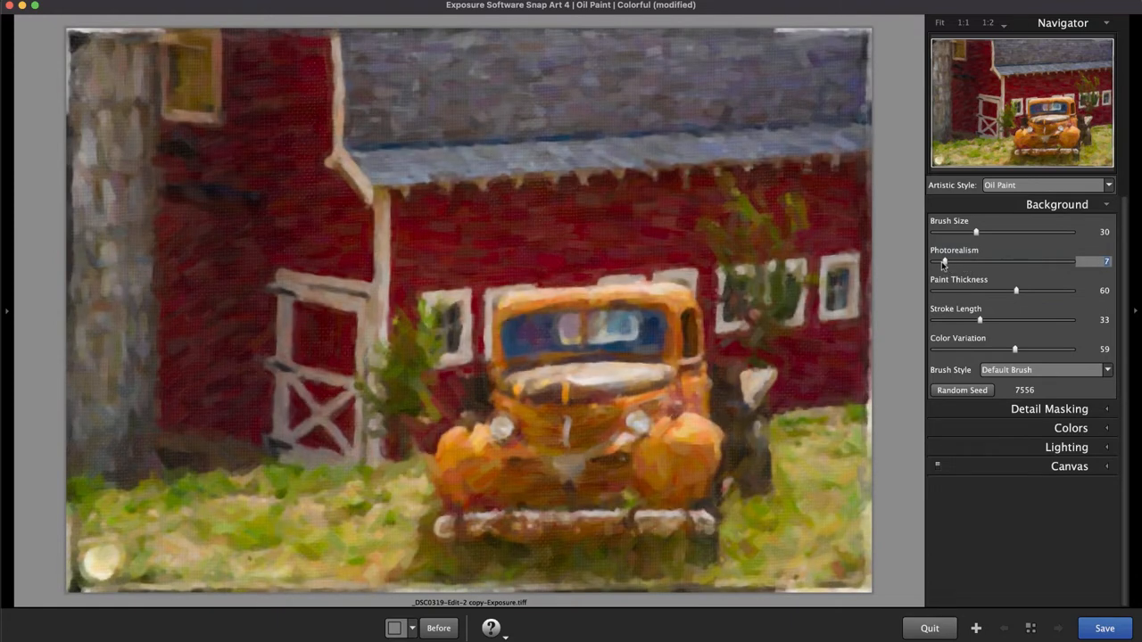
pyautogui.moveTo(982, 319); pyautogui.dragTo(991, 320)
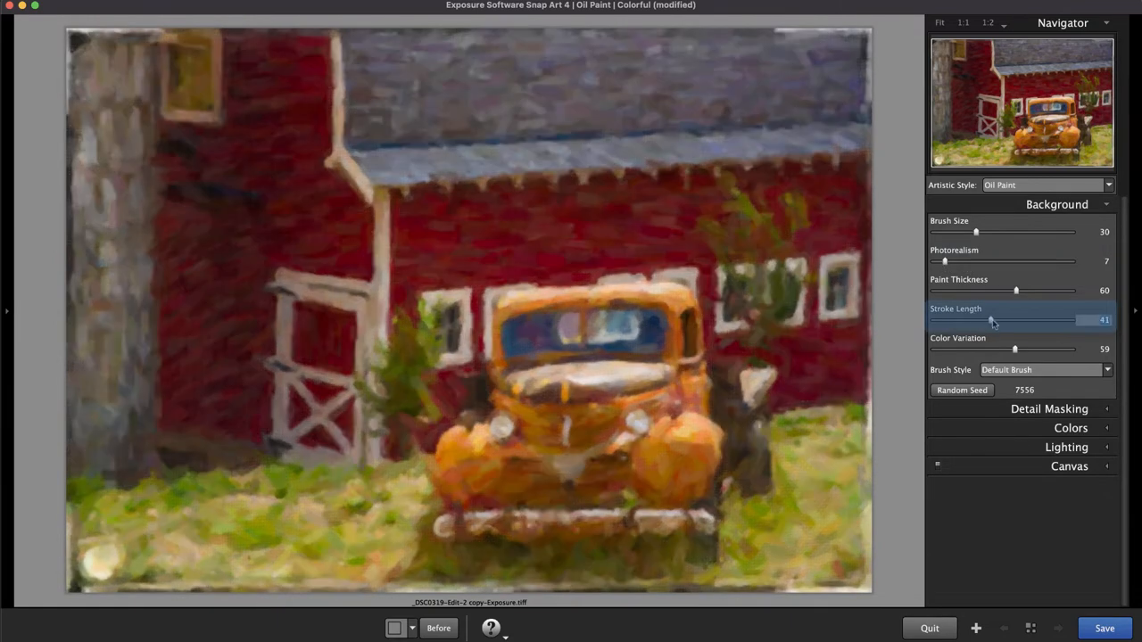
pyautogui.moveTo(990, 319); pyautogui.dragTo(1044, 319)
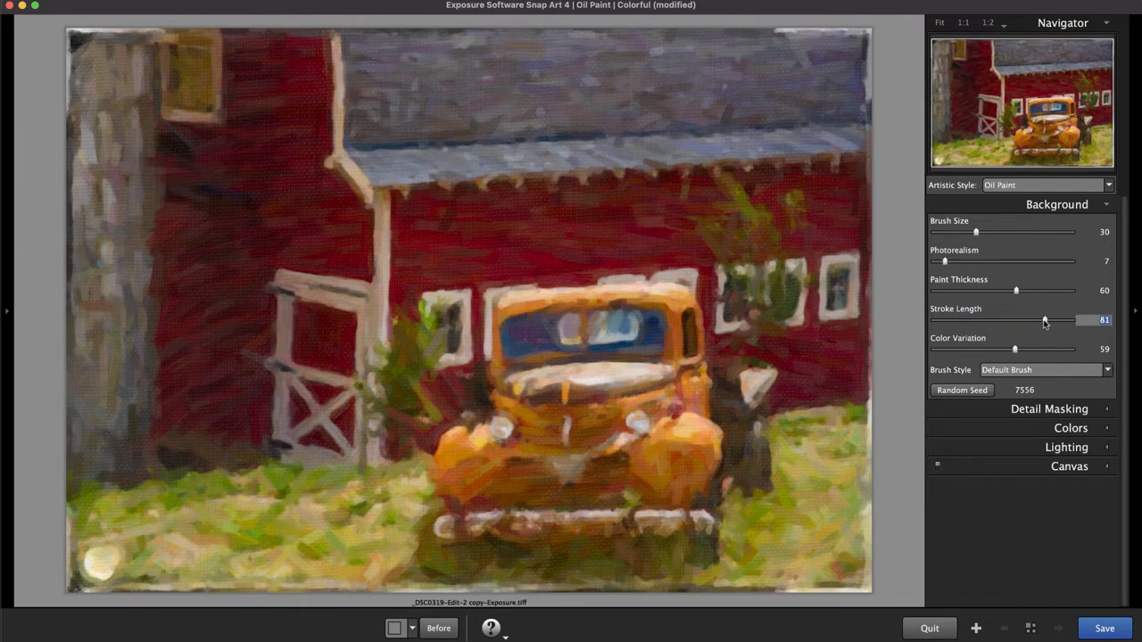
pyautogui.click(1049, 408)
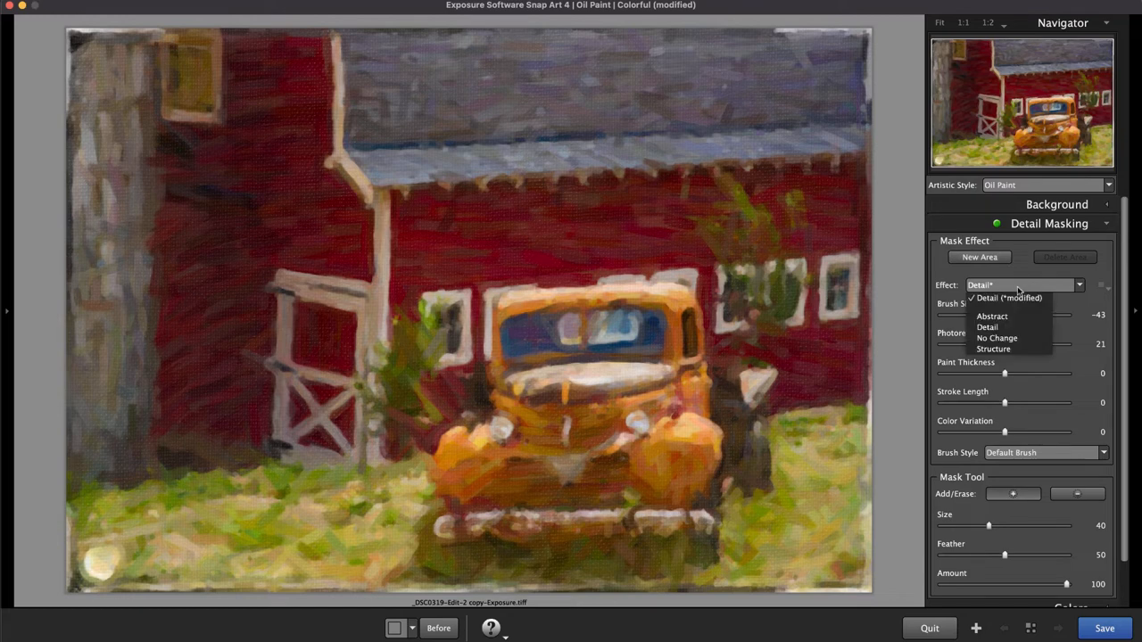
# - Choose Detail as the mask effect for the masked area
pyautogui.click(986, 326)
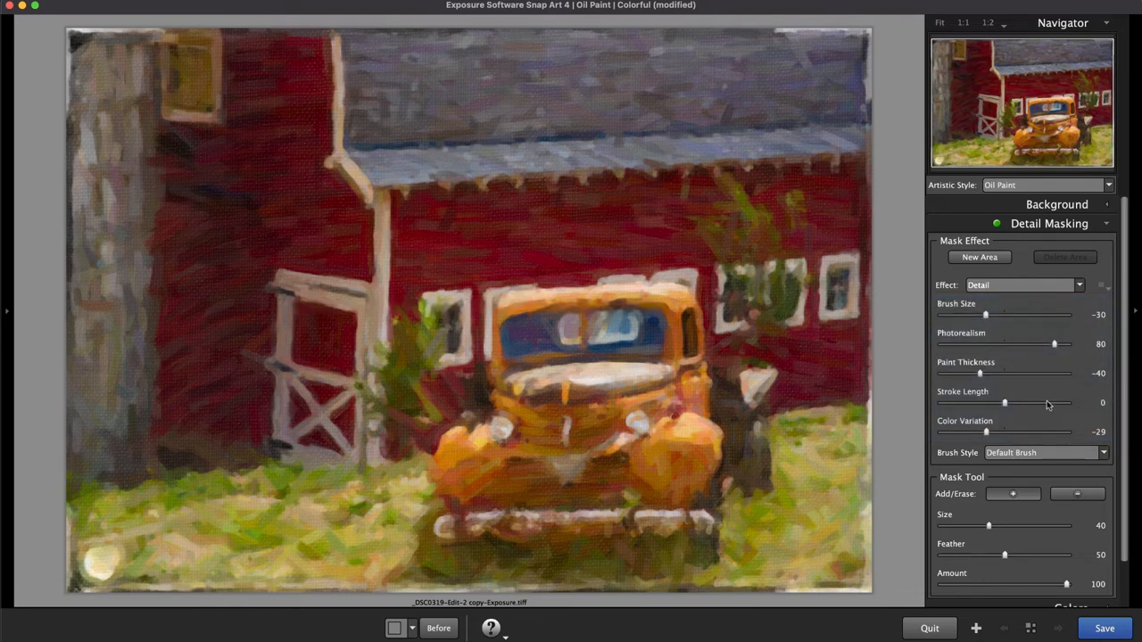
pyautogui.moveTo(1056, 473)
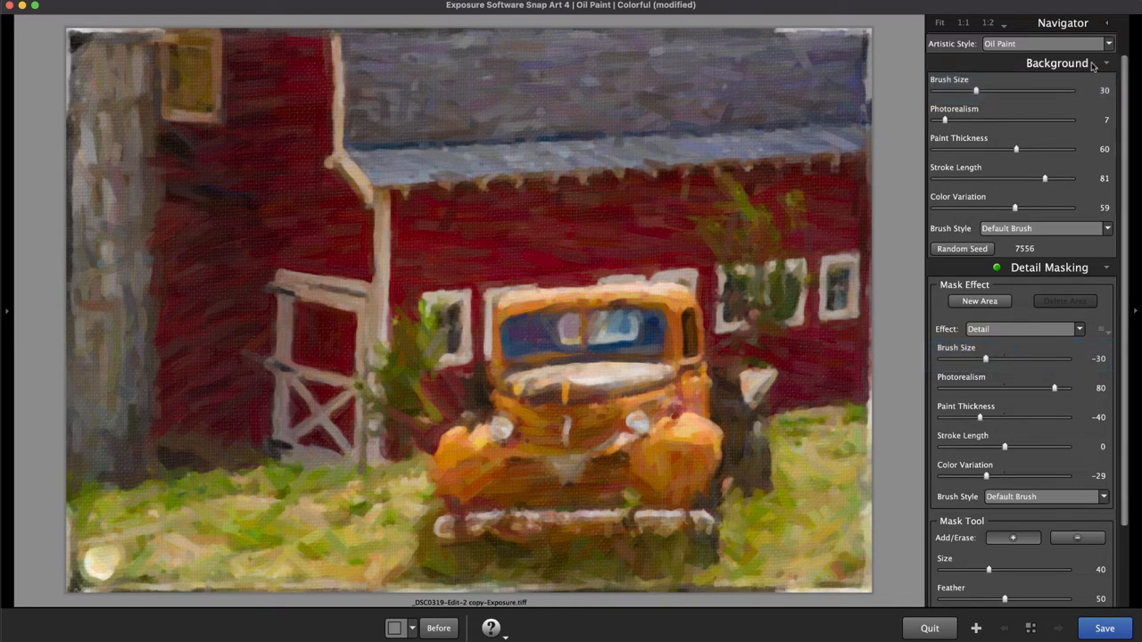
# - Soften the mask brush feather, paint the truck into the mask, hide the overlay and switch to erase
pyautogui.click(1057, 63)
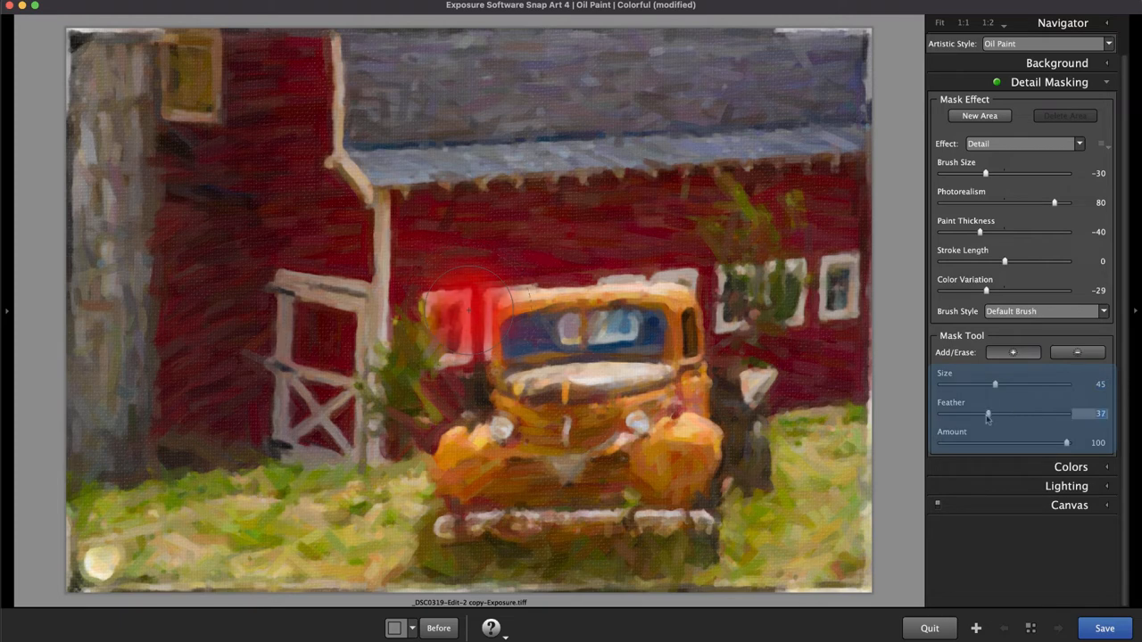
pyautogui.moveTo(1067, 442); pyautogui.dragTo(1020, 443)
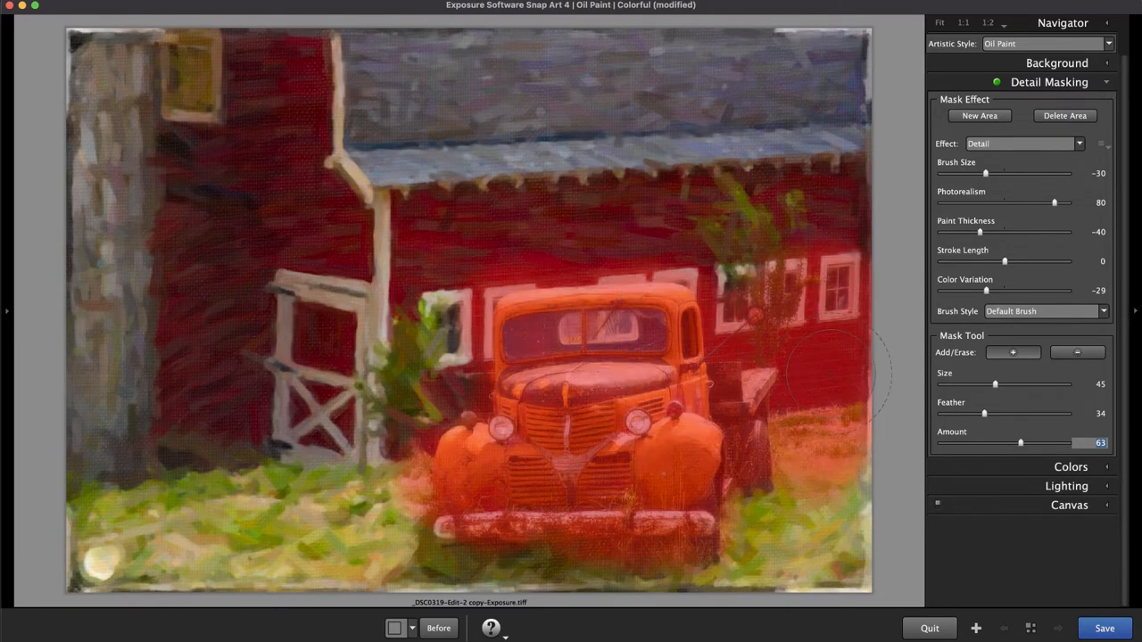
pyautogui.click(1077, 351)
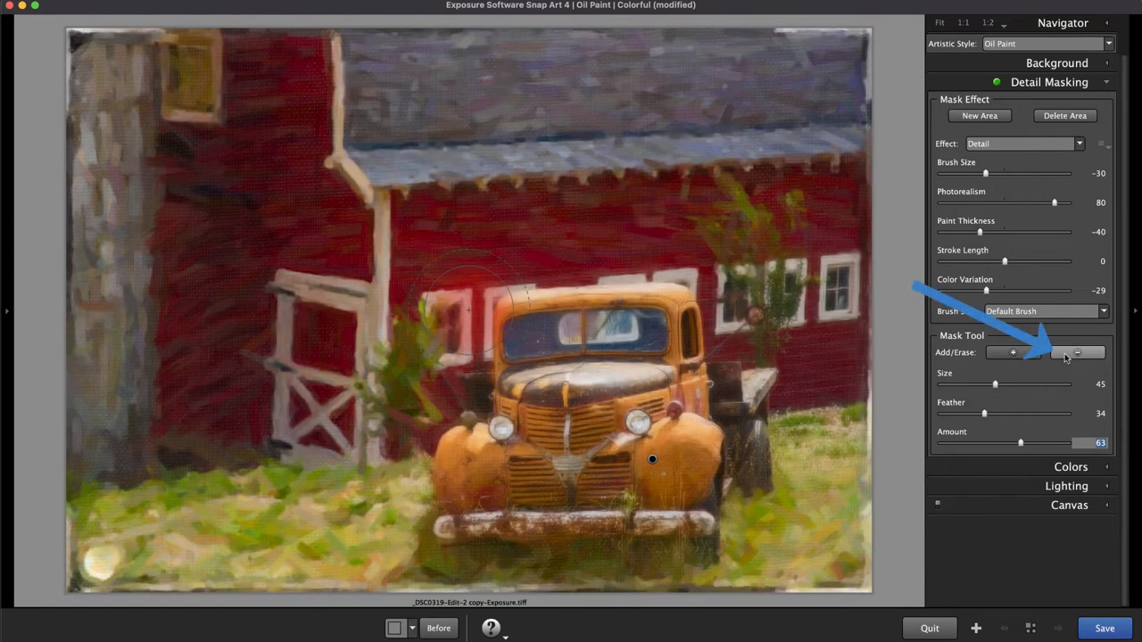
pyautogui.click(1078, 353)
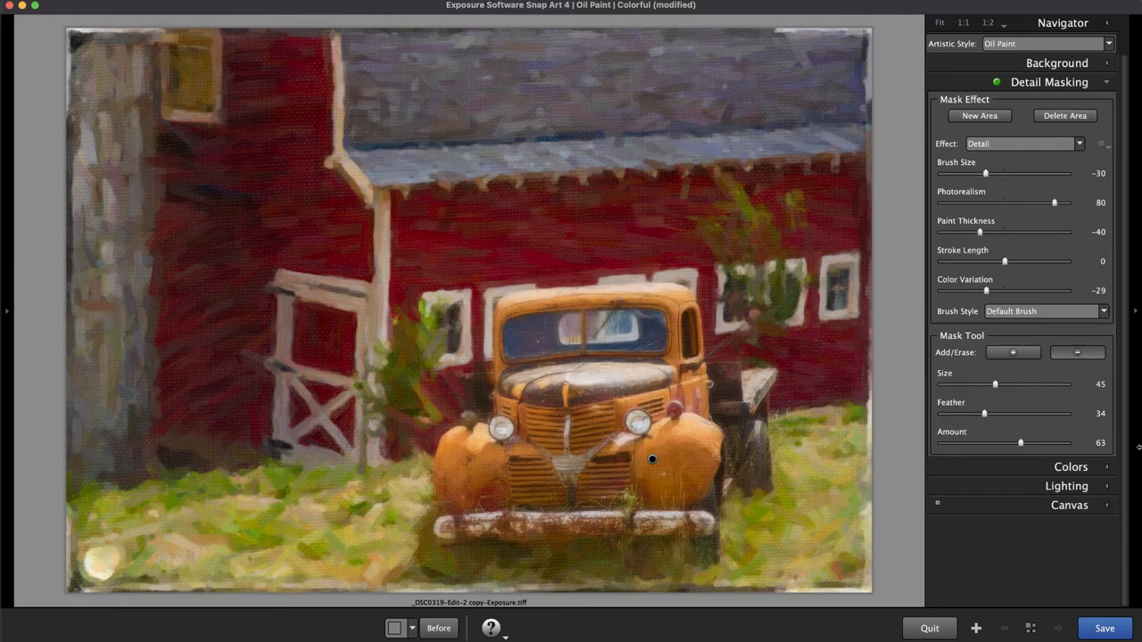
pyautogui.moveTo(1031, 189)
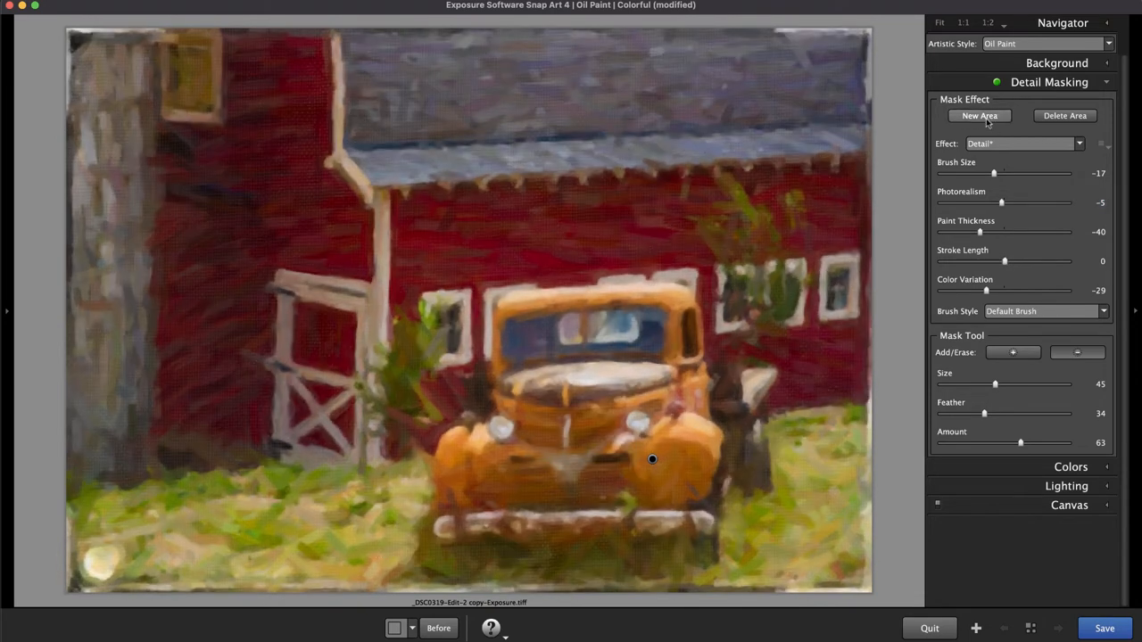
# - Try the Structure effect, return to Detail*, and weaken the mask amount to 23
pyautogui.click(978, 114)
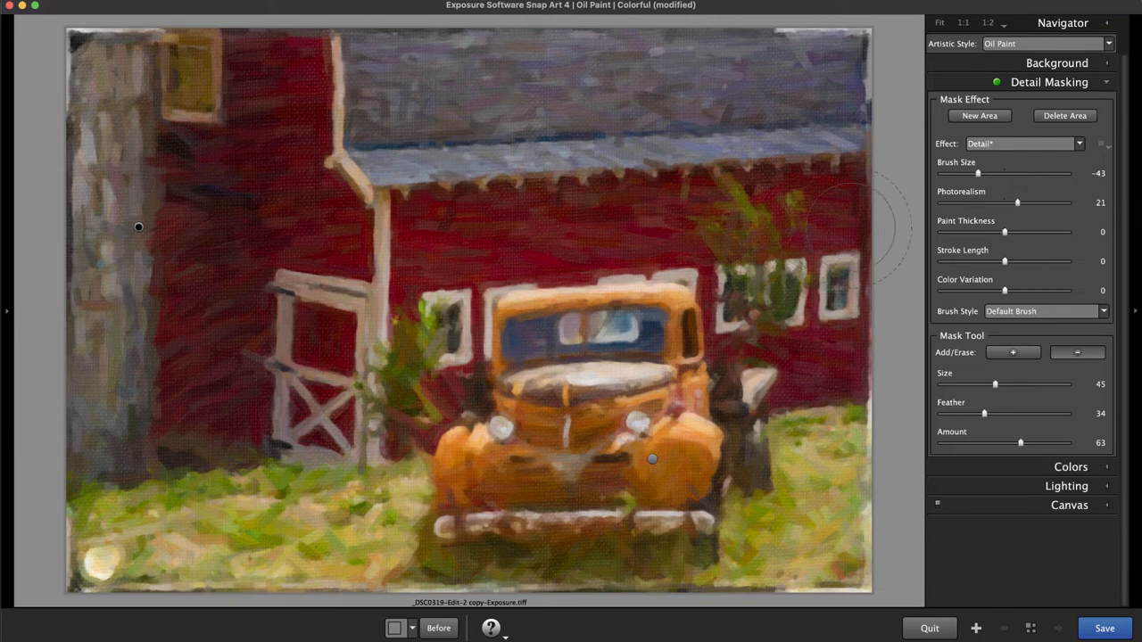
pyautogui.click(1021, 143)
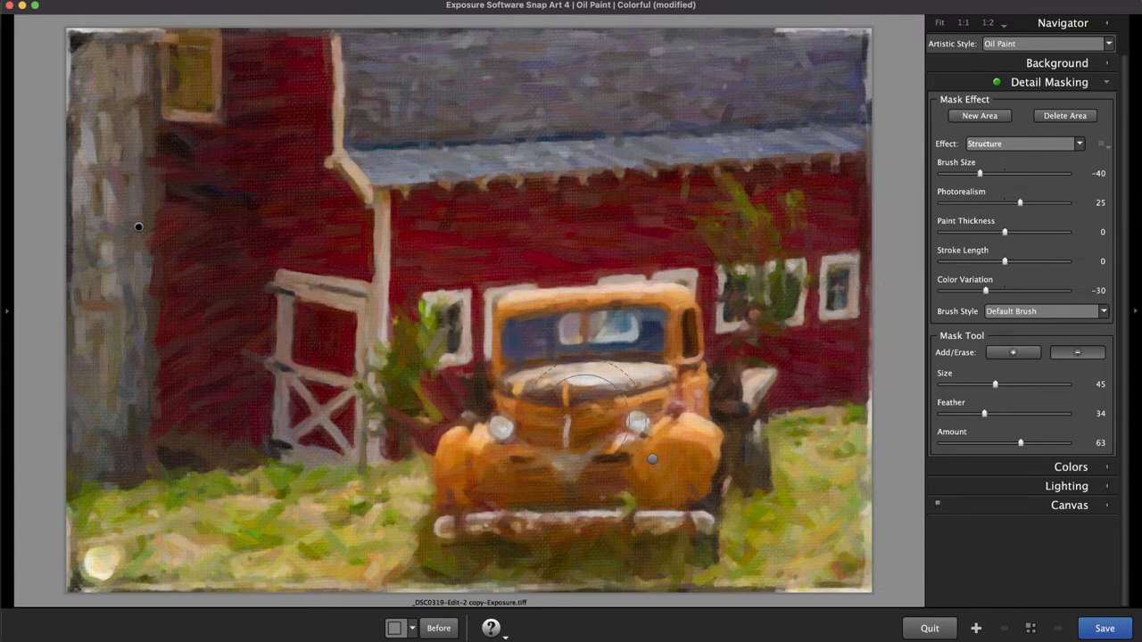
pyautogui.click(1021, 142)
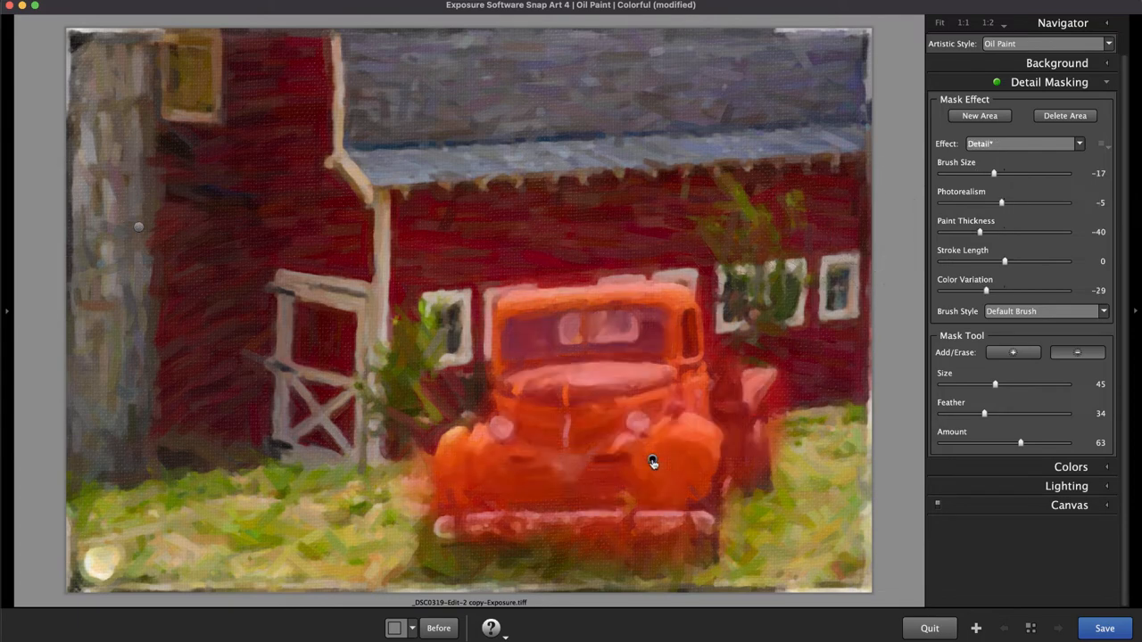
pyautogui.moveTo(1021, 442); pyautogui.dragTo(971, 443)
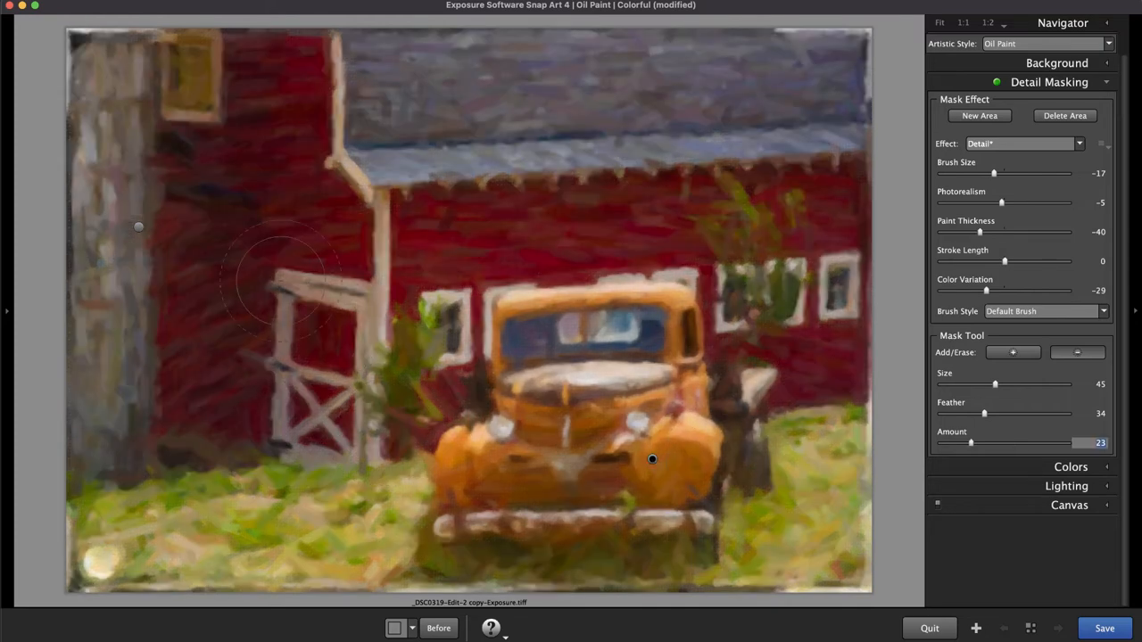
pyautogui.click(1021, 142)
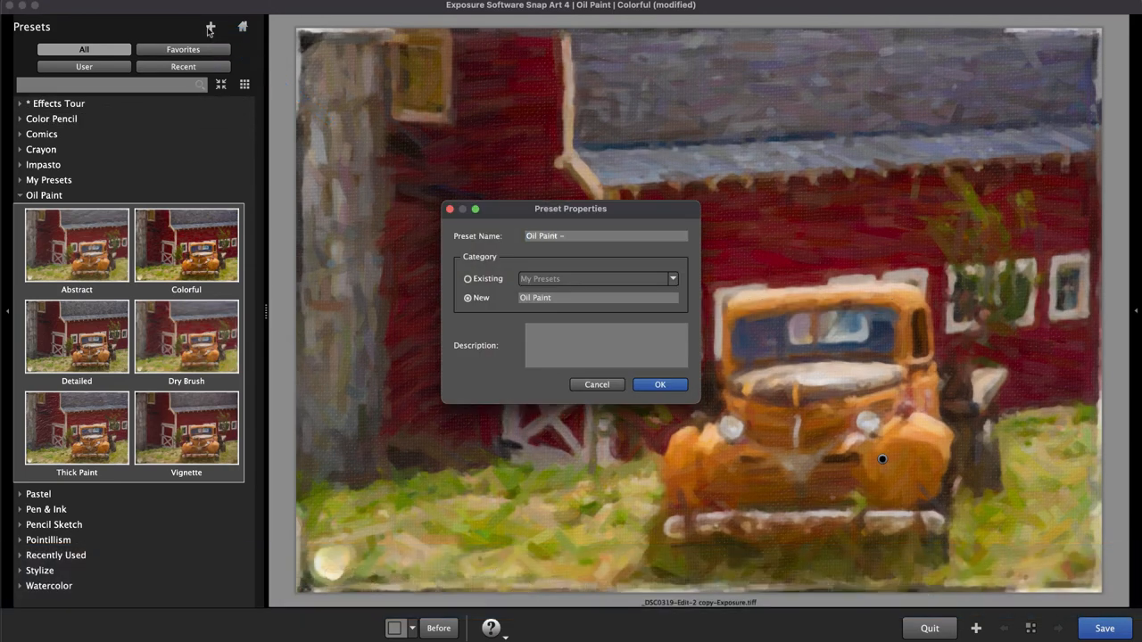
# - Save the look as user preset 'Oil Paint – Thick Abstract' in My Presets
pyautogui.write('Thick Abstract')
pyautogui.click(607, 344)
pyautogui.write("Uses two layers. The background is abstract, the forground has more detail. It's very colorful.")
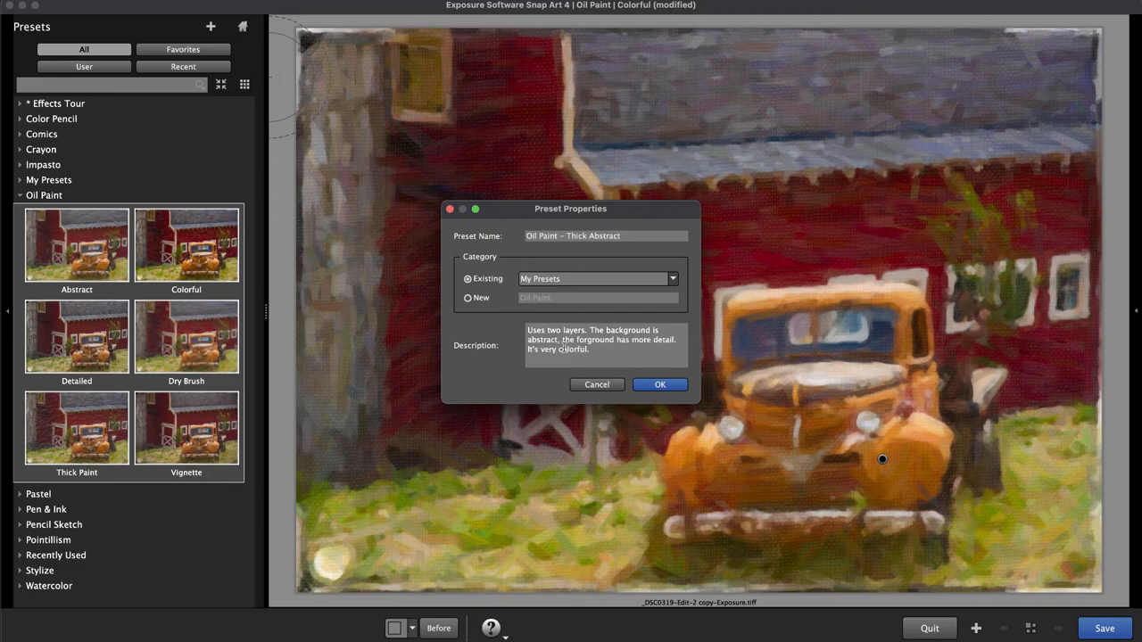
pyautogui.click(660, 384)
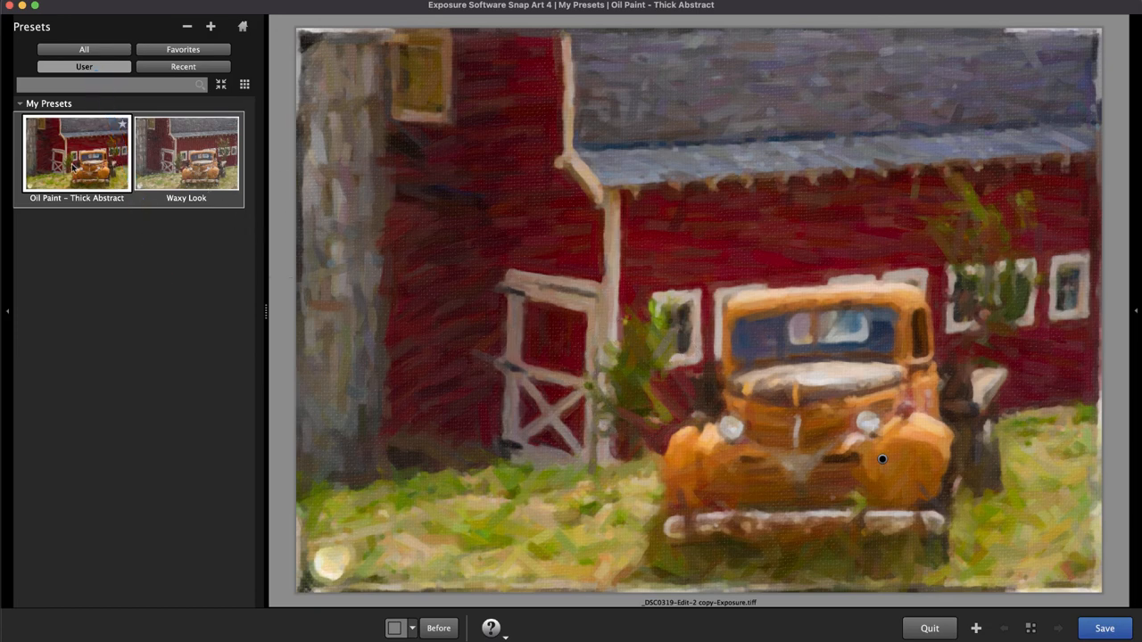
pyautogui.moveTo(114, 297)
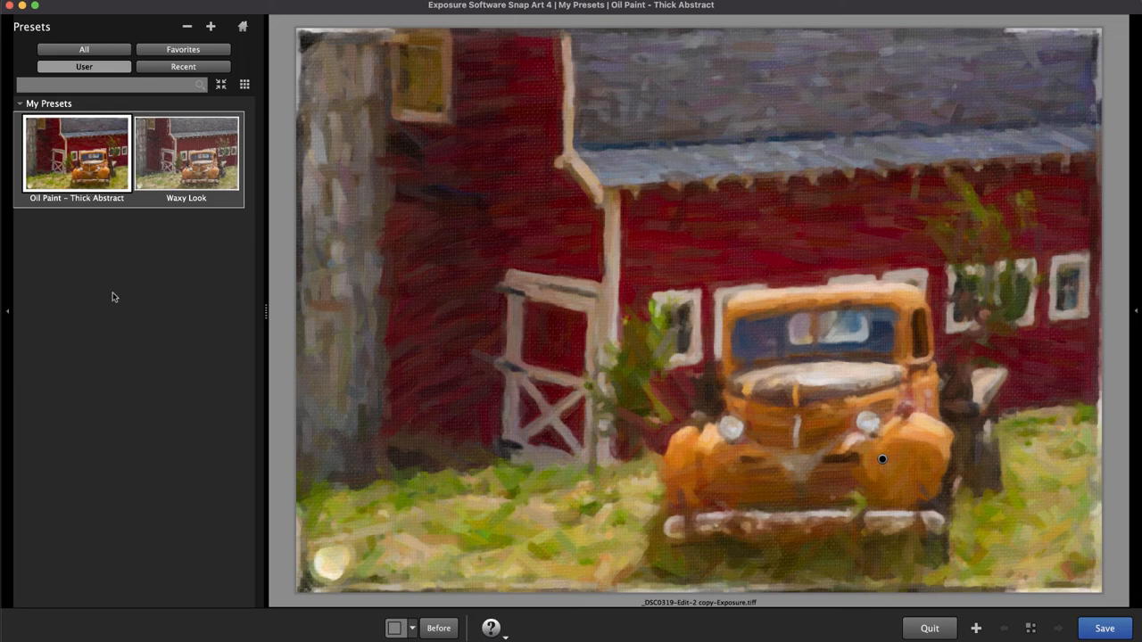
# - Show the delete, edit and export actions for the Waxy Look preset
pyautogui.rightClick(186, 154)
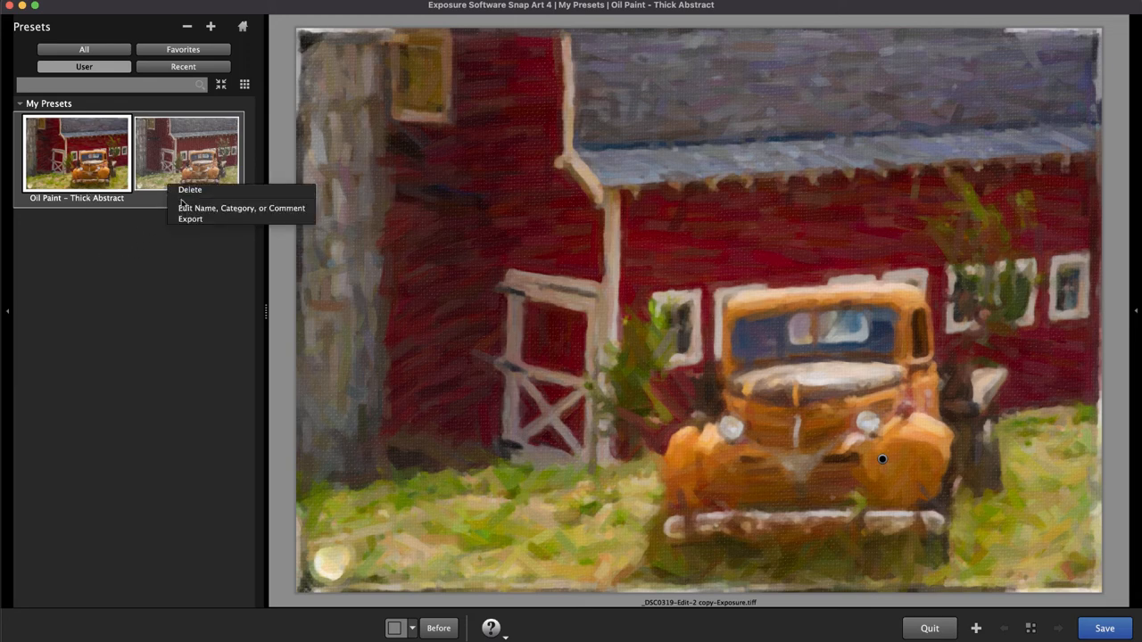
pyautogui.moveTo(241, 207)
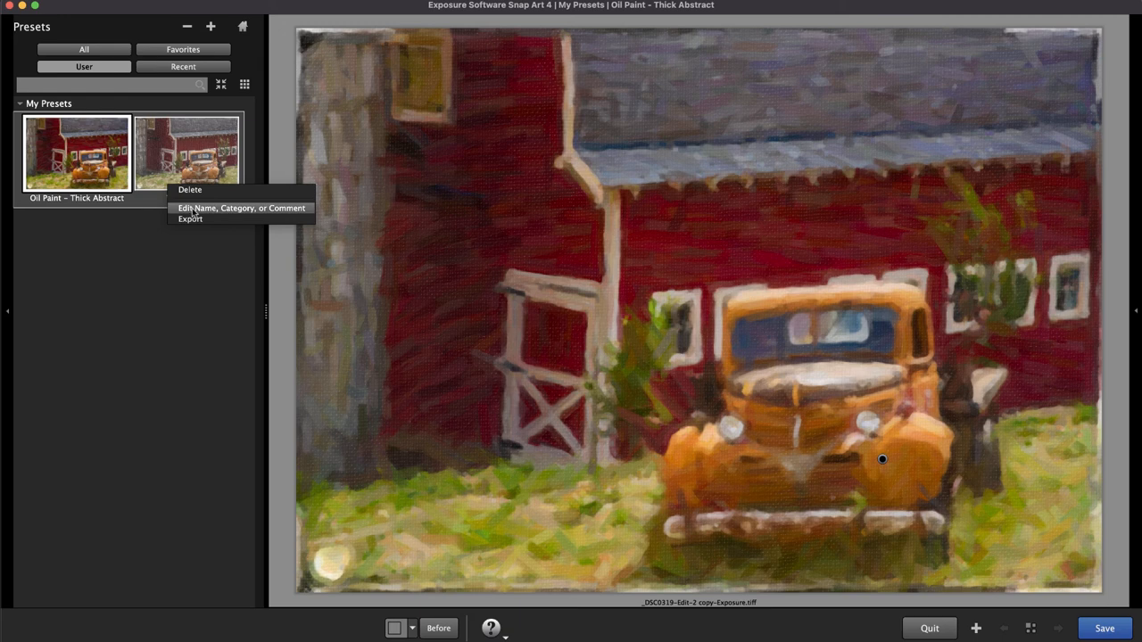
pyautogui.moveTo(189, 268)
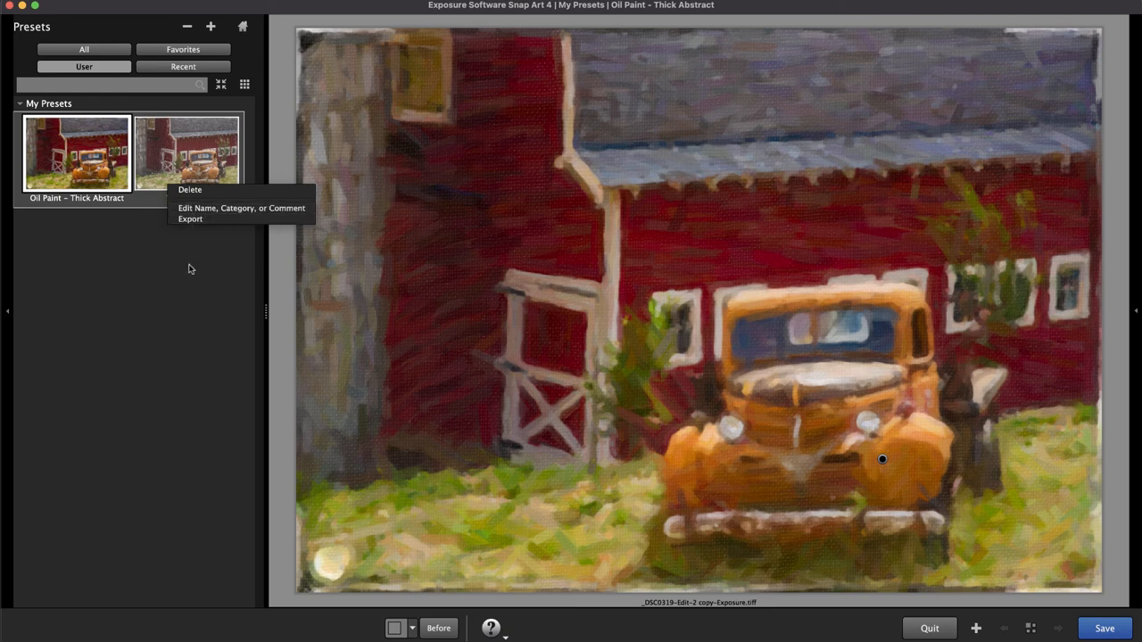